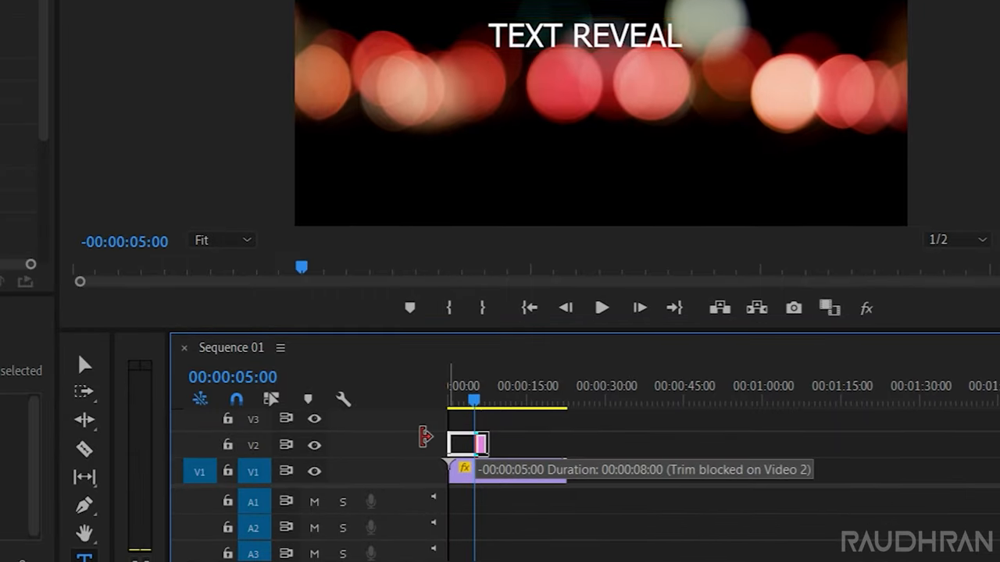
Trim the title graphic clip to an 8-second duration
drag(487, 444, 559, 444)
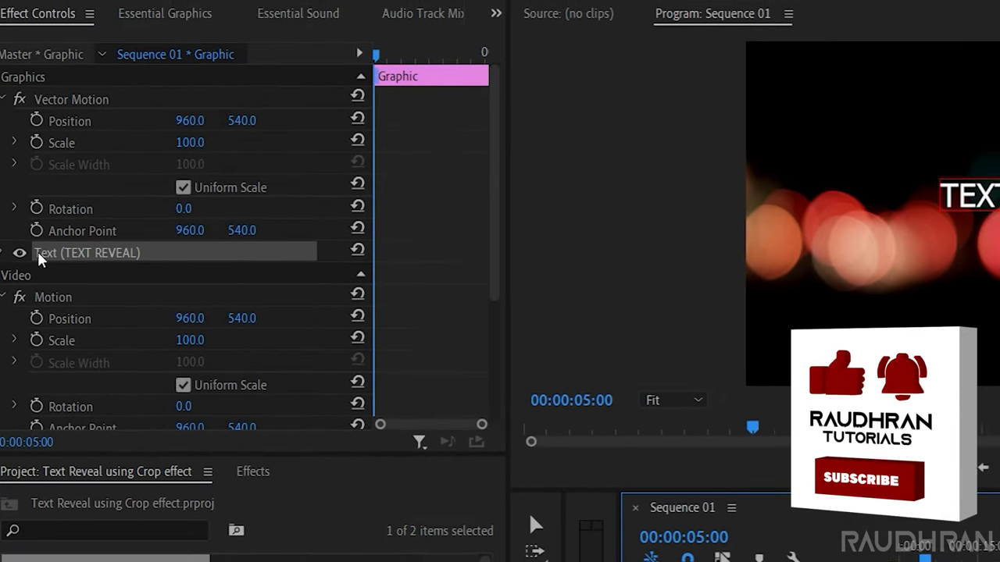
Select the TEXT REVEAL text layer to show its Effect Controls
click(186, 12)
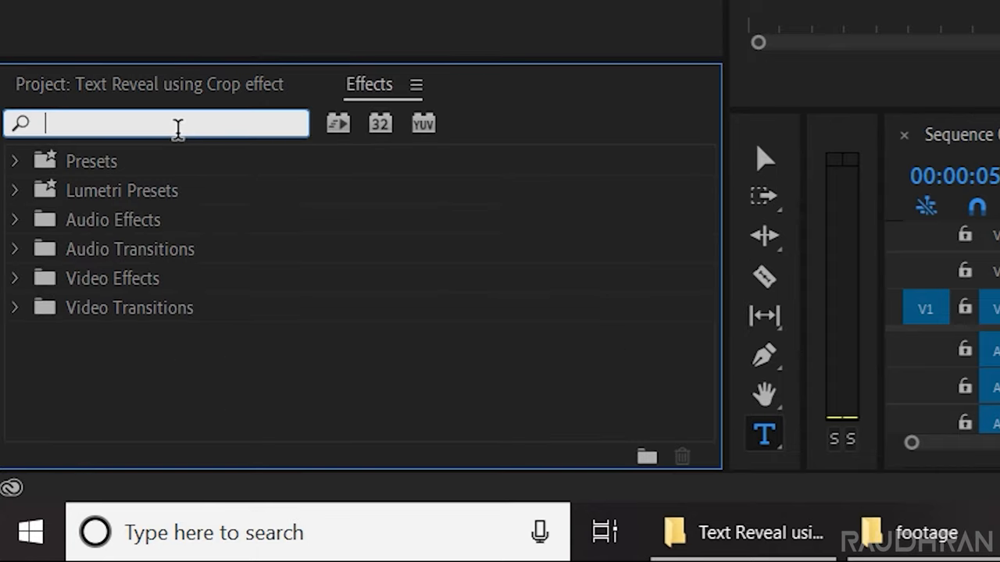
Search 'crop', apply Crop to the graphic and enable Right crop keyframing at 0%
text(crop)
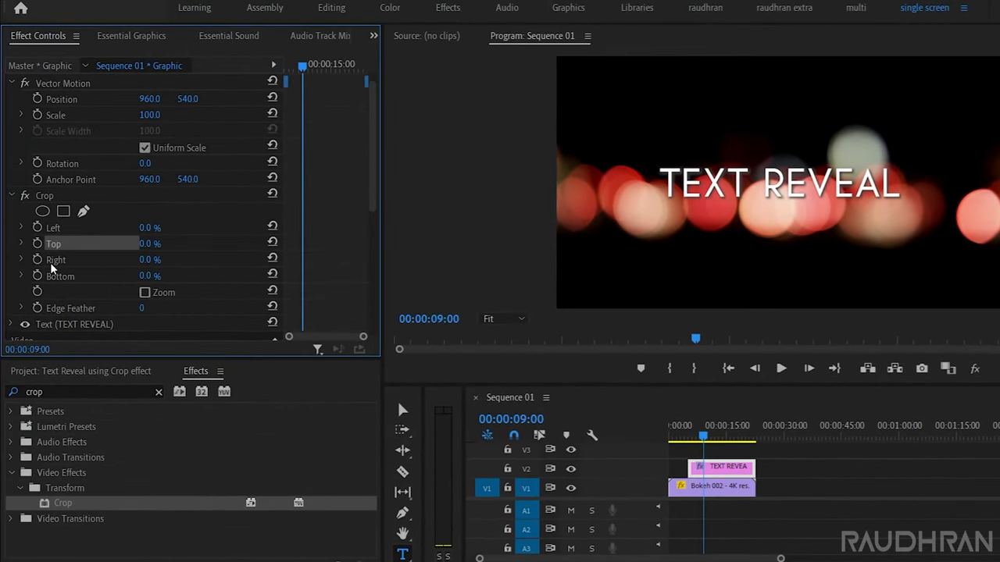
click(57, 260)
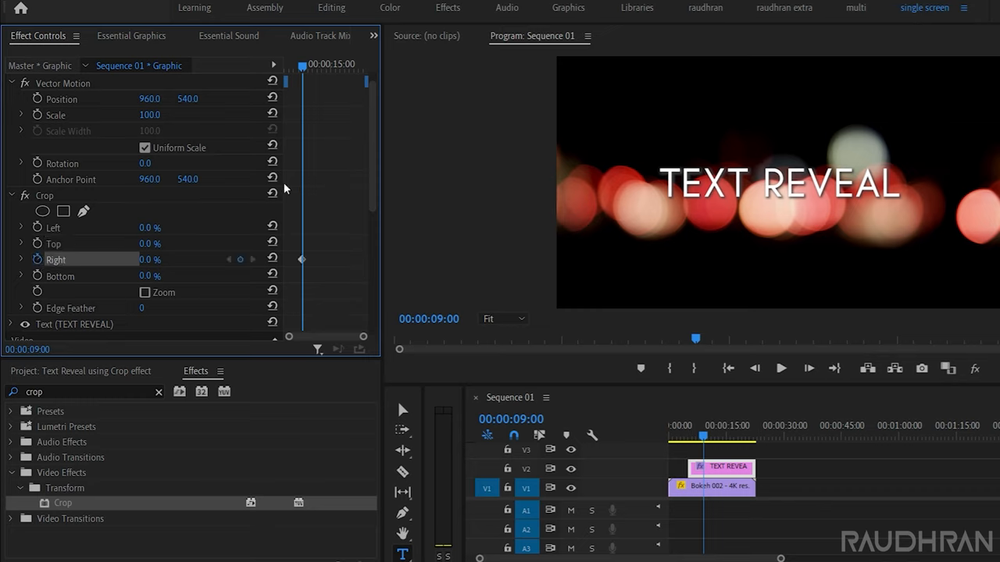